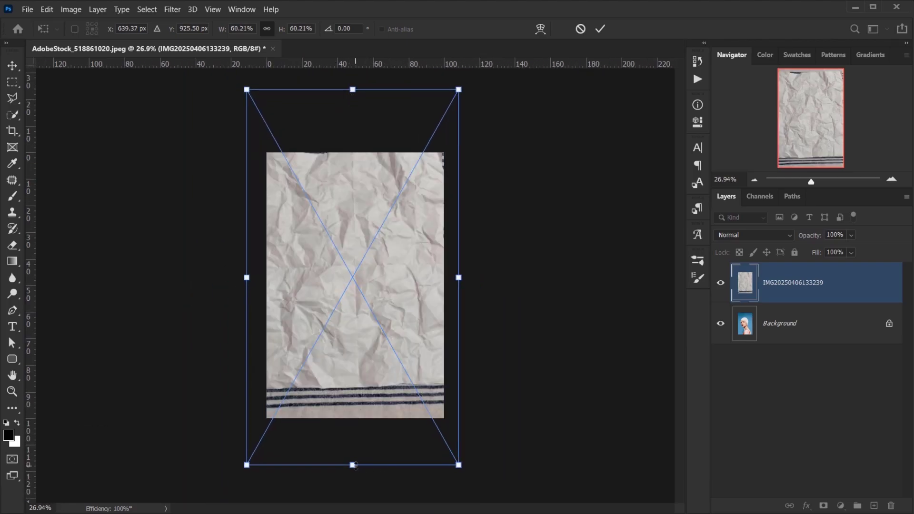
# Step: Scale the crumpled paper texture past the canvas edges so it covers the portrait
pyautogui.moveTo(354, 465); pyautogui.dragTo(355, 500)
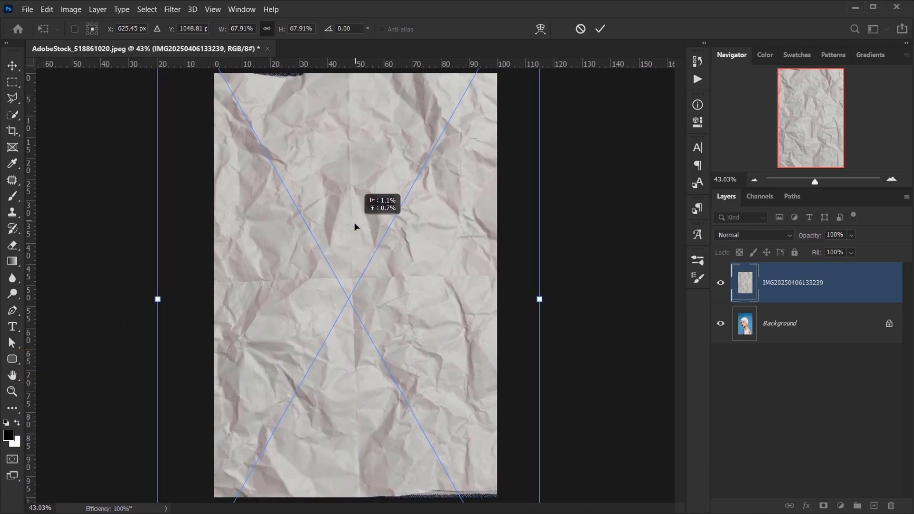
pyautogui.moveTo(356, 228); pyautogui.dragTo(349, 234)
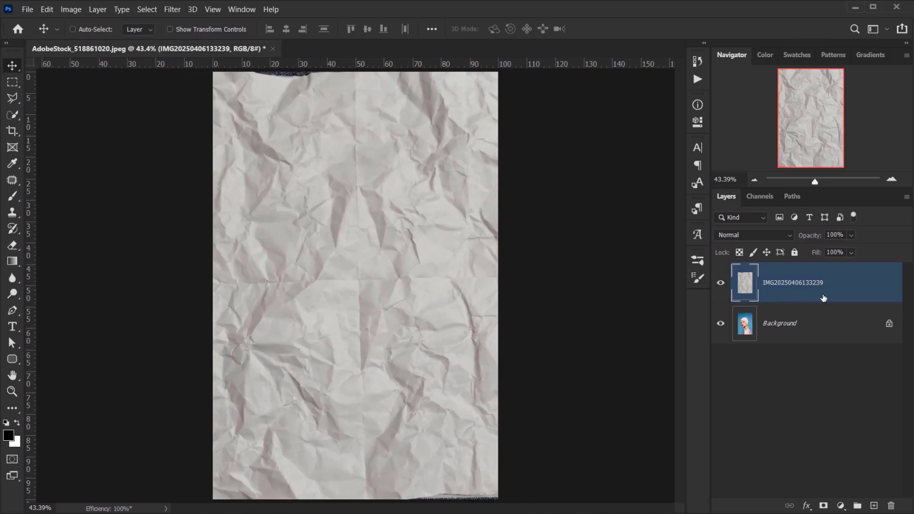
# Step: Rename the texture Highlight, duplicate it as a hidden Shadow copy, and select Highlight
pyautogui.doubleClick(791, 281)
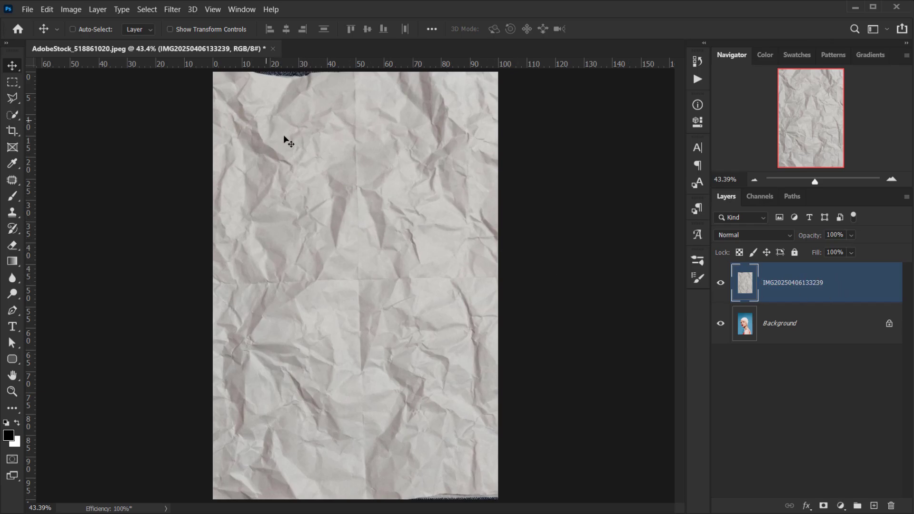
pyautogui.moveTo(888, 350)
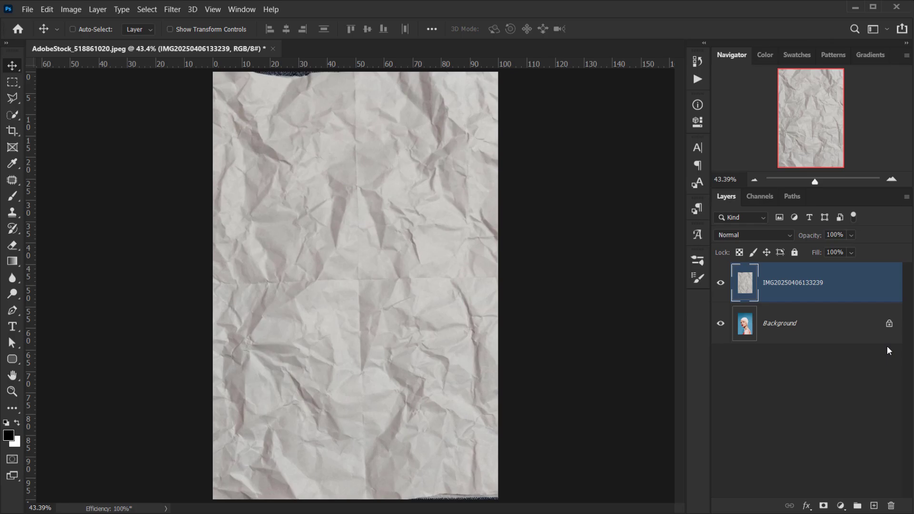
pyautogui.doubleClick(791, 282)
pyautogui.write('Highlight')
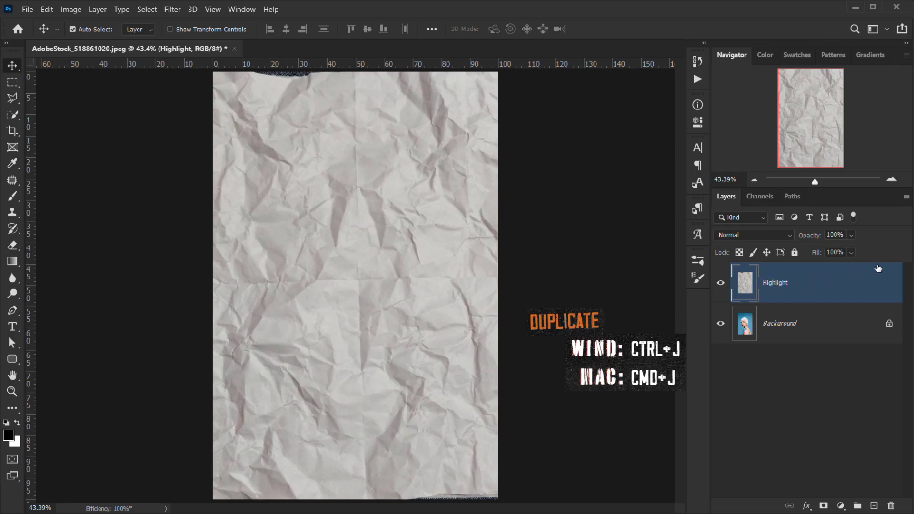
pyautogui.press('ctrl+j')
pyautogui.write('Shadow')
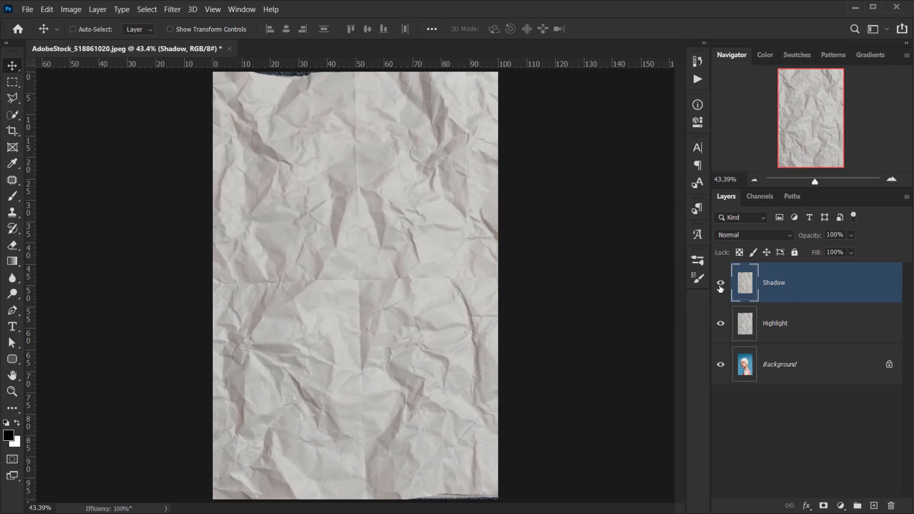
pyautogui.click(721, 283)
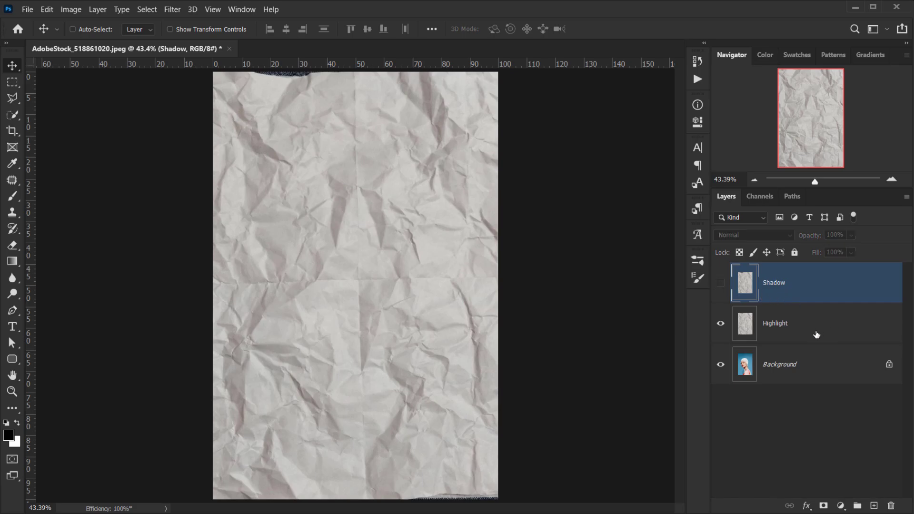
pyautogui.click(775, 322)
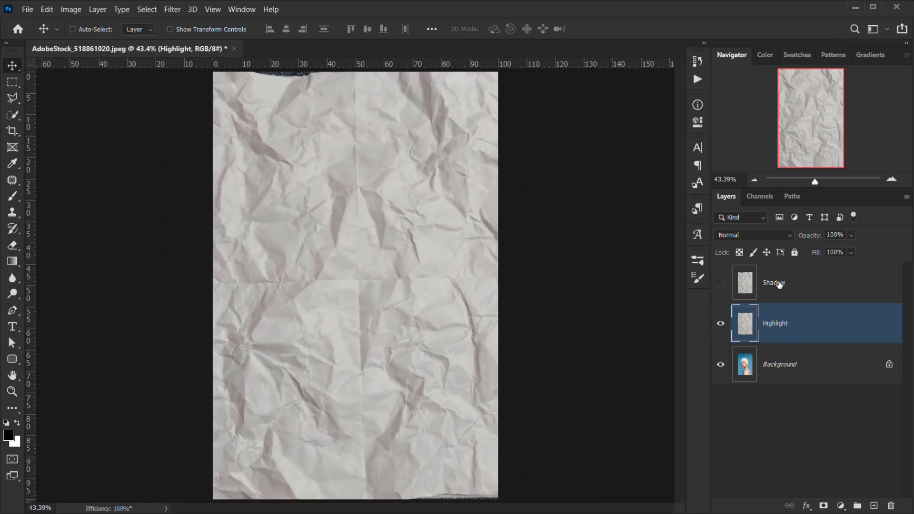
# Step: Set the Highlight texture layer's blend mode to Lighter Color
pyautogui.click(752, 234)
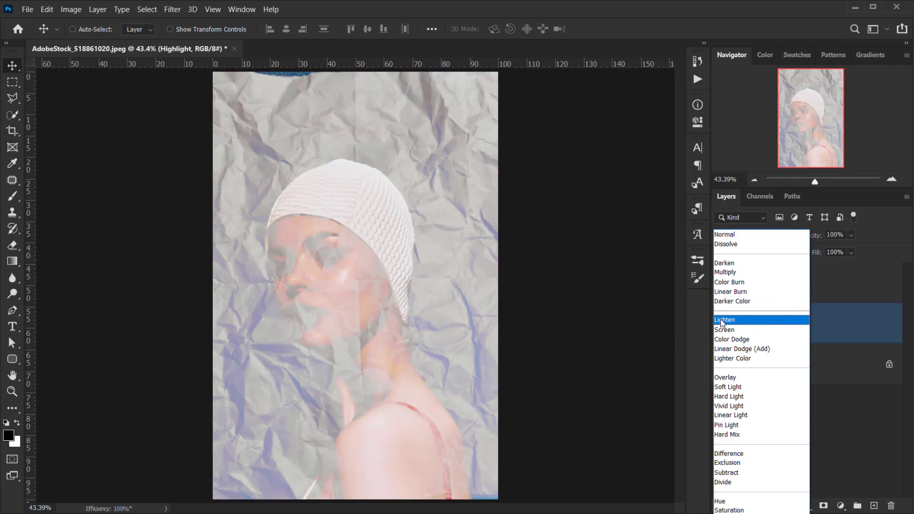
pyautogui.moveTo(733, 330)
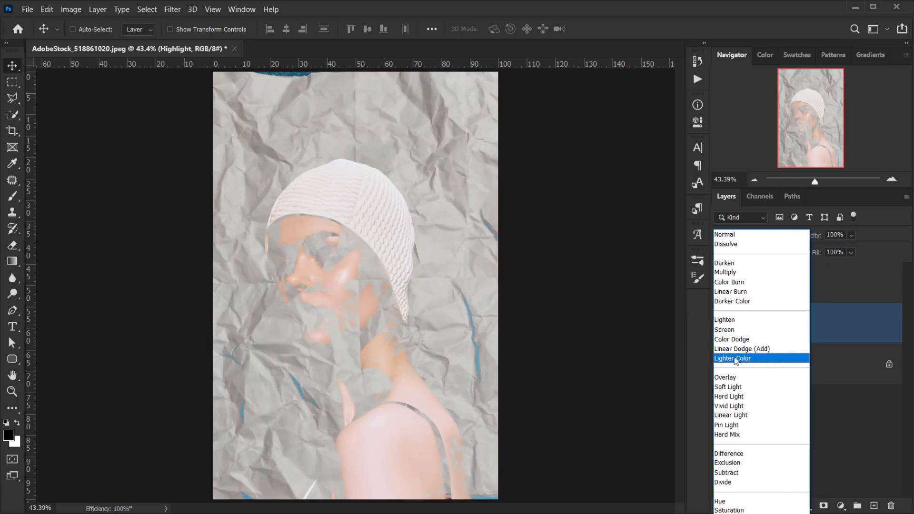
pyautogui.click(723, 330)
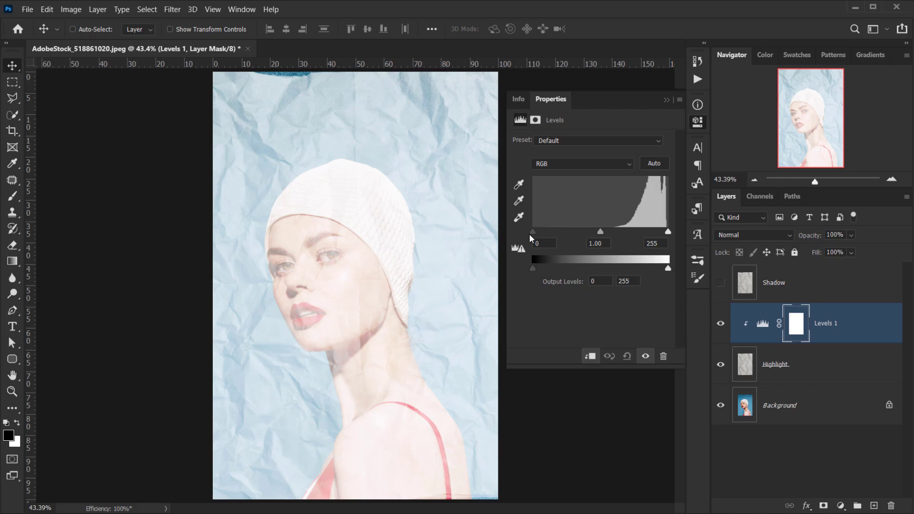
# Step: Raise the clipped Levels black input to about 177 to restore the portrait's colour
pyautogui.moveTo(531, 233); pyautogui.dragTo(626, 232)
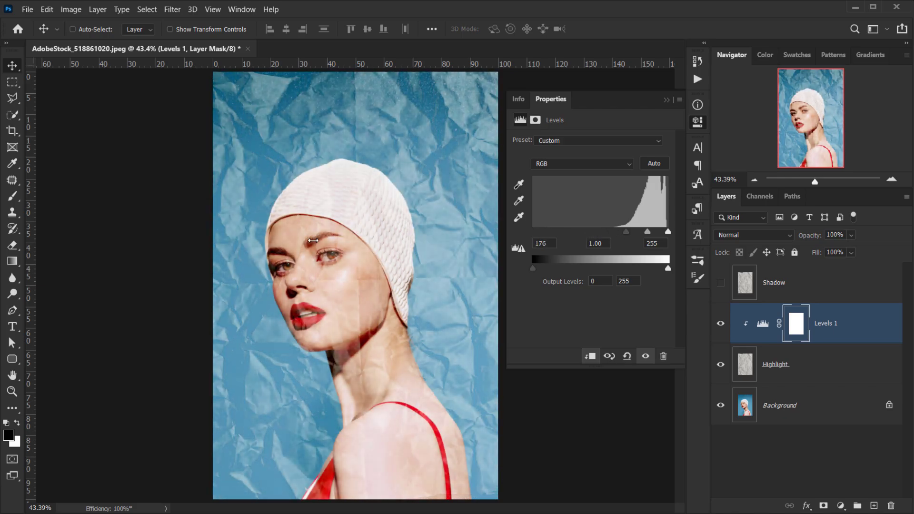
pyautogui.moveTo(233, 192)
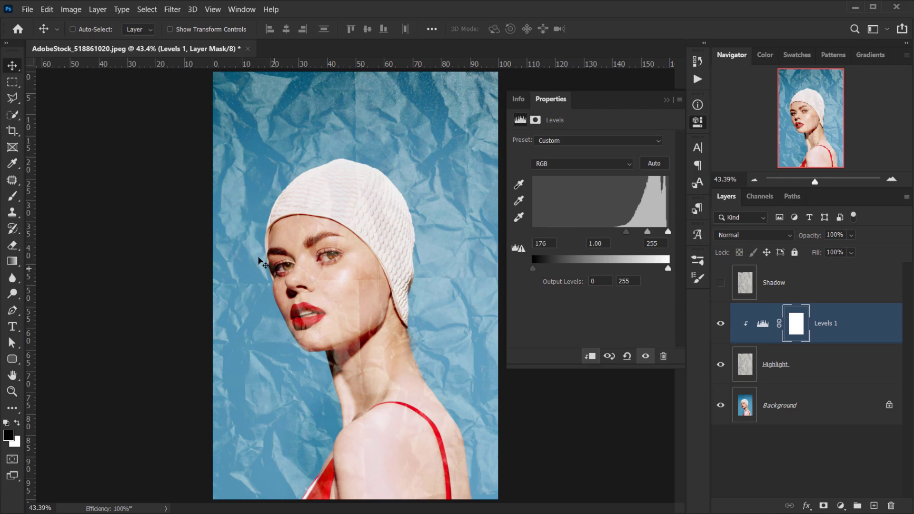
pyautogui.moveTo(271, 98)
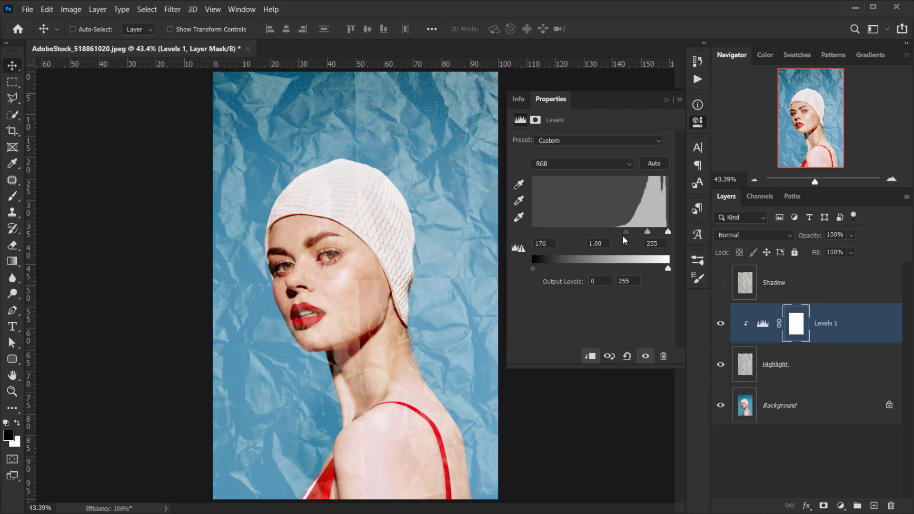
pyautogui.moveTo(626, 232); pyautogui.dragTo(626, 232)
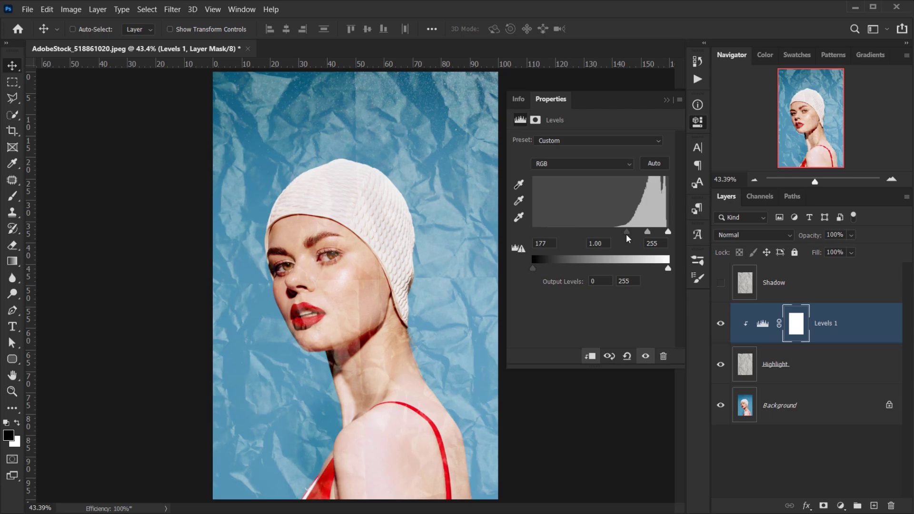
pyautogui.moveTo(626, 232); pyautogui.dragTo(622, 232)
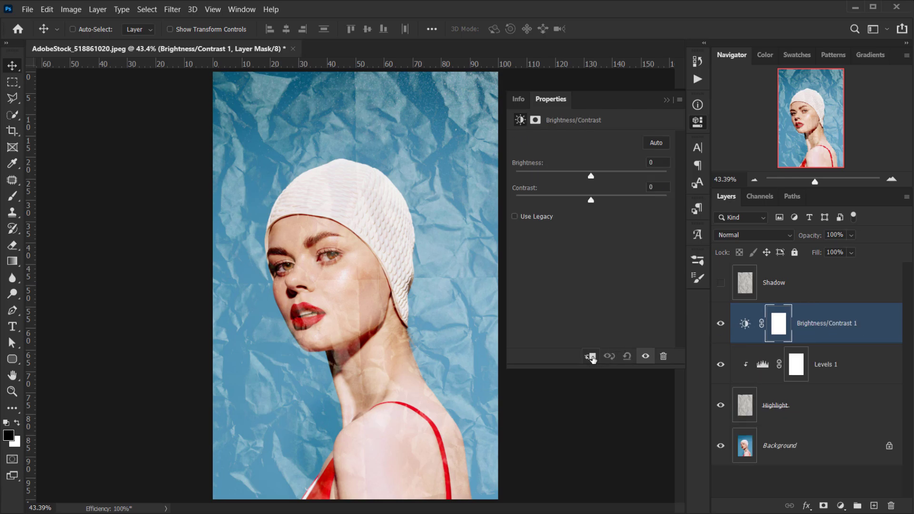
# Step: Push the clipped Brightness/Contrast layer's Contrast slider to about 56
pyautogui.moveTo(590, 200); pyautogui.dragTo(599, 200)
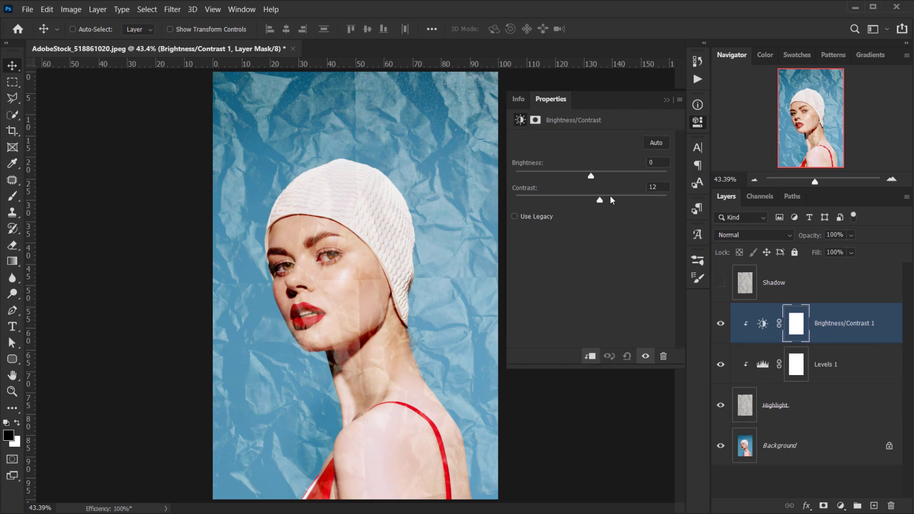
pyautogui.moveTo(600, 199); pyautogui.dragTo(634, 199)
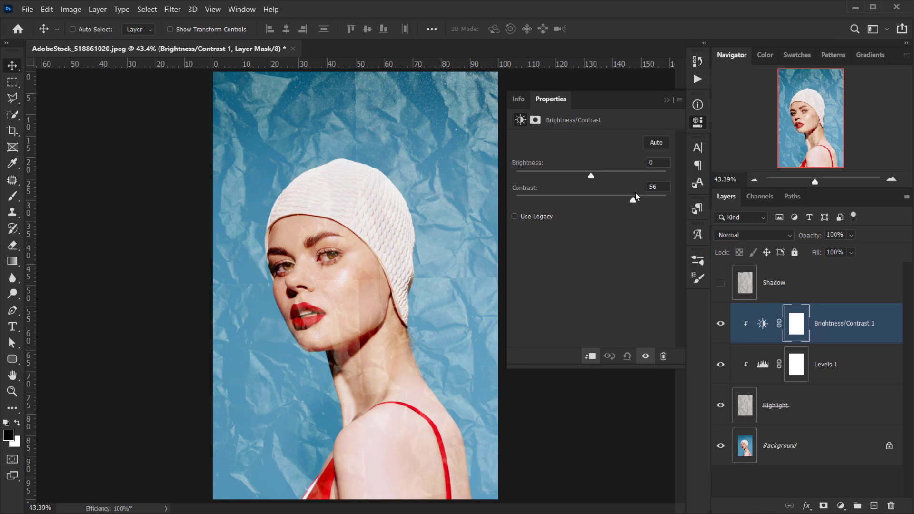
pyautogui.moveTo(590, 175); pyautogui.dragTo(587, 177)
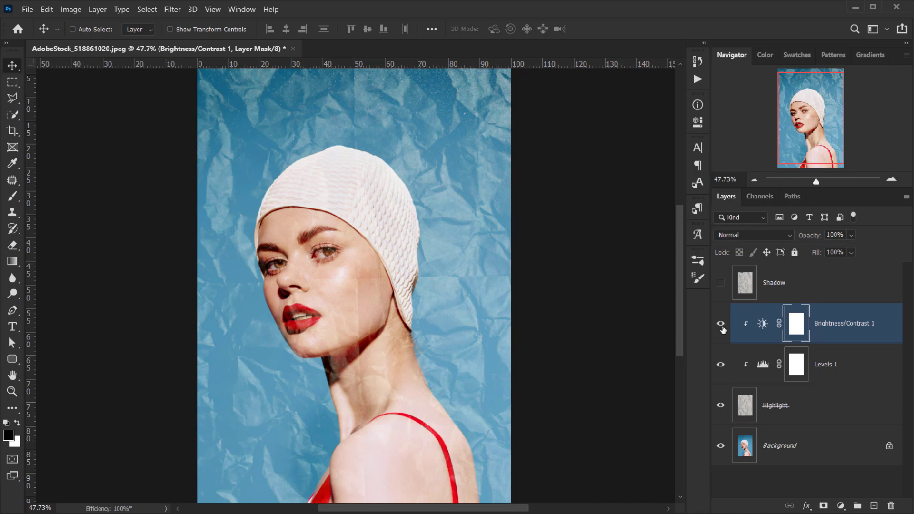
pyautogui.moveTo(433, 320)
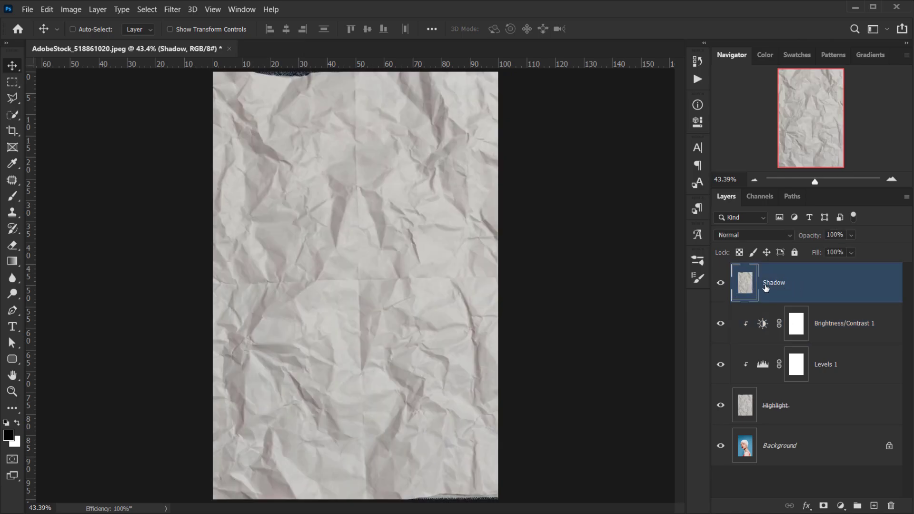
# Step: Set the visible Shadow texture layer's blend mode to Multiply
pyautogui.click(752, 235)
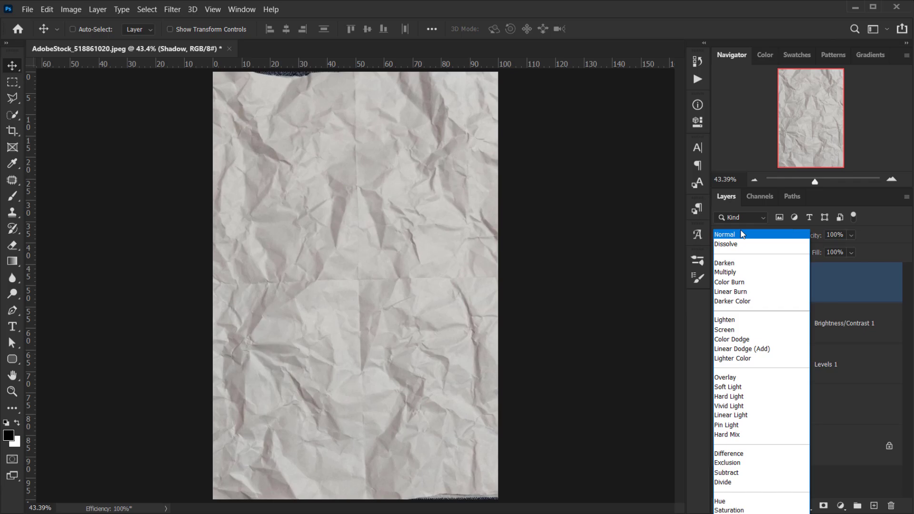
pyautogui.click(724, 262)
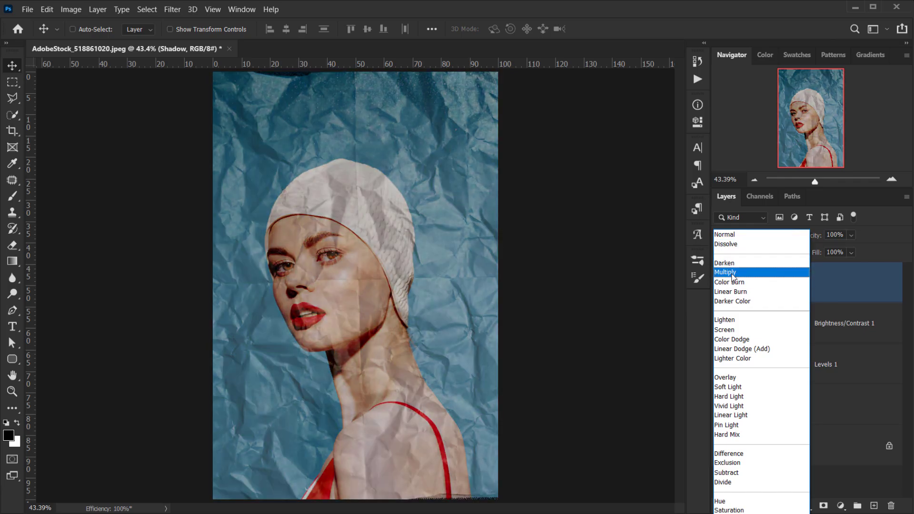
pyautogui.click(726, 273)
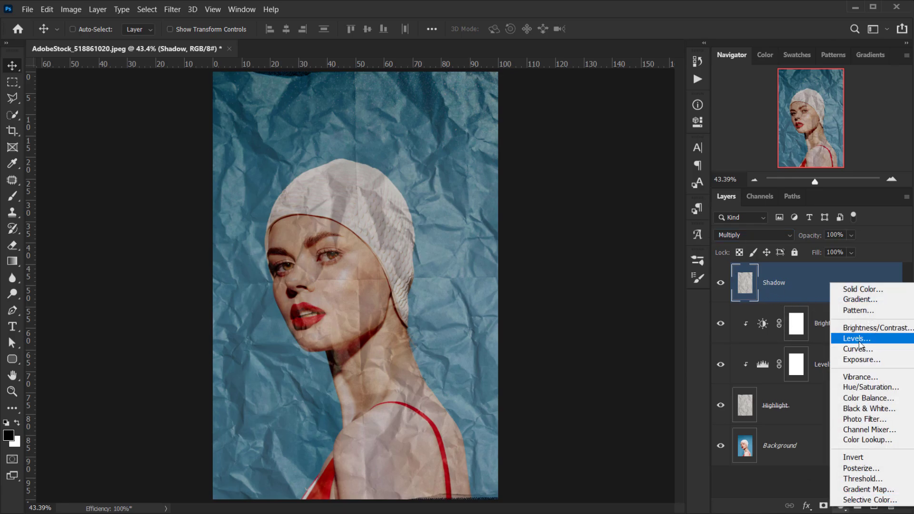
# Step: Add a Levels adjustment above Shadow and pull in its white, midtone and black inputs
pyautogui.click(855, 339)
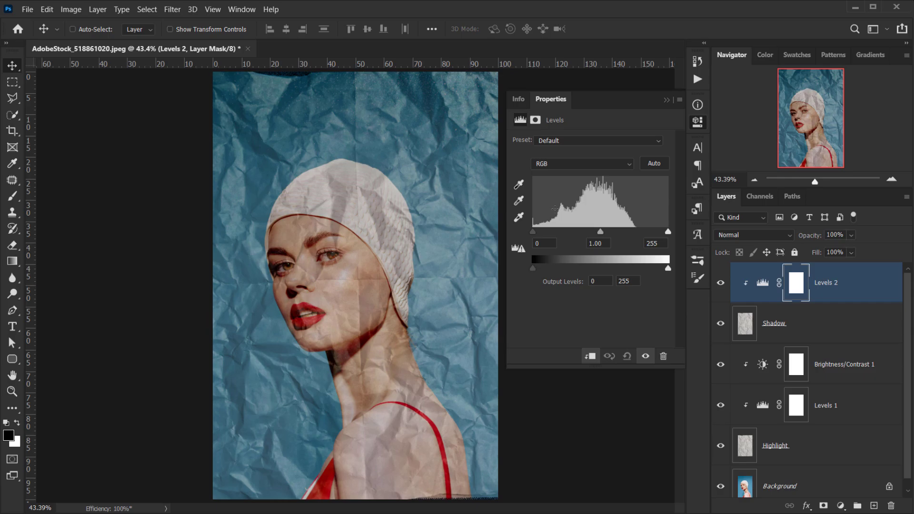
pyautogui.moveTo(668, 231); pyautogui.dragTo(637, 231)
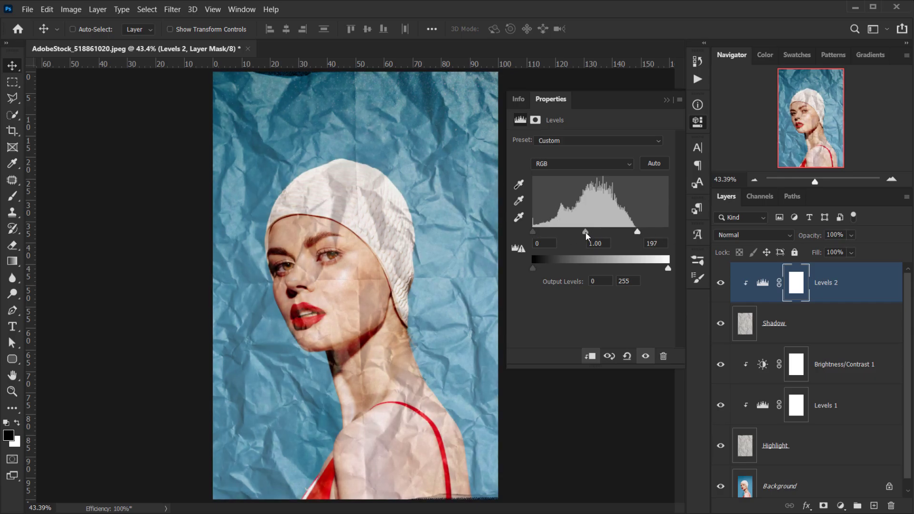
pyautogui.moveTo(585, 231); pyautogui.dragTo(593, 231)
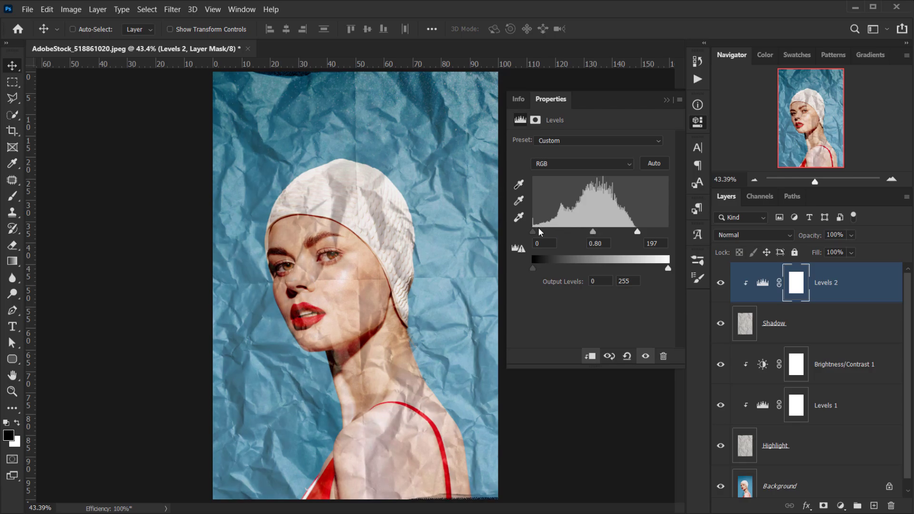
pyautogui.moveTo(533, 232); pyautogui.dragTo(562, 231)
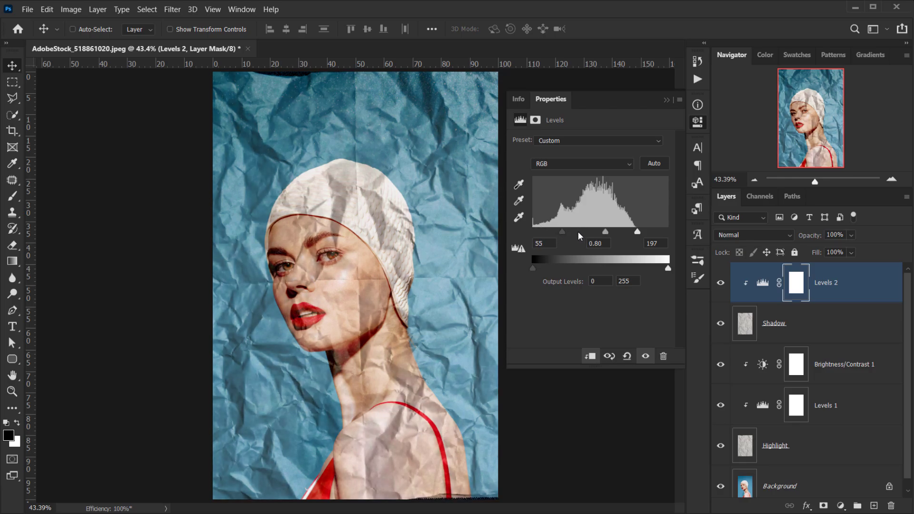
pyautogui.moveTo(393, 116)
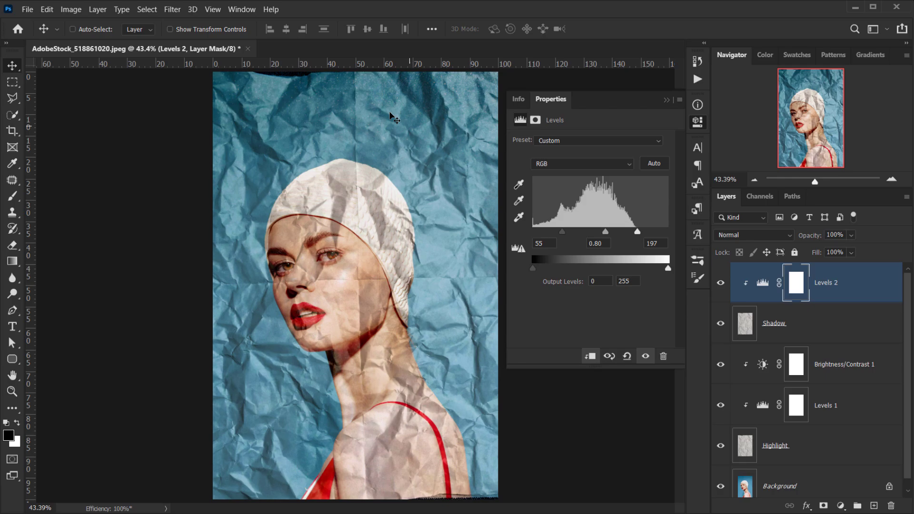
pyautogui.moveTo(637, 234)
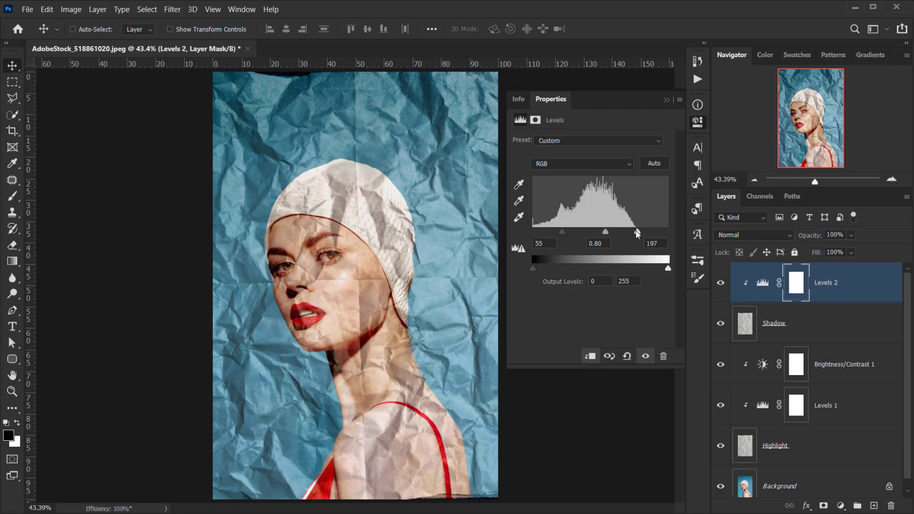
pyautogui.moveTo(637, 232); pyautogui.dragTo(627, 231)
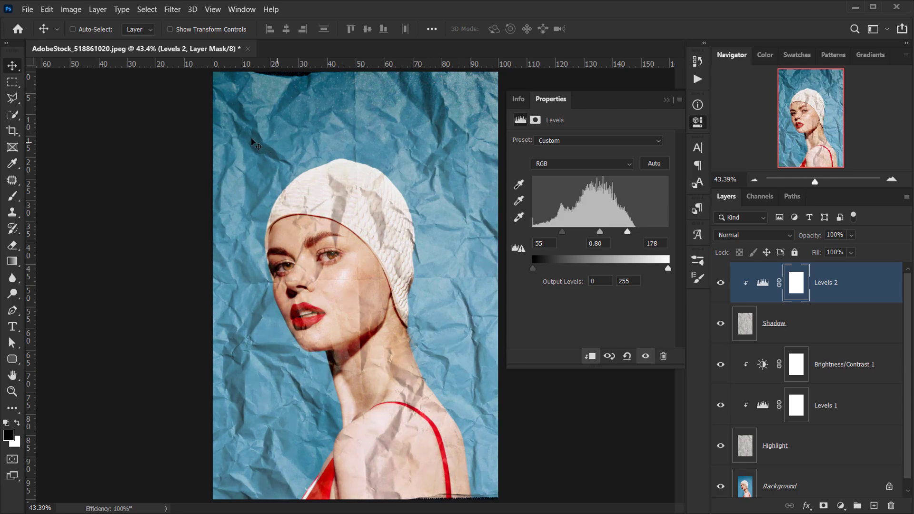
pyautogui.moveTo(599, 232); pyautogui.dragTo(596, 231)
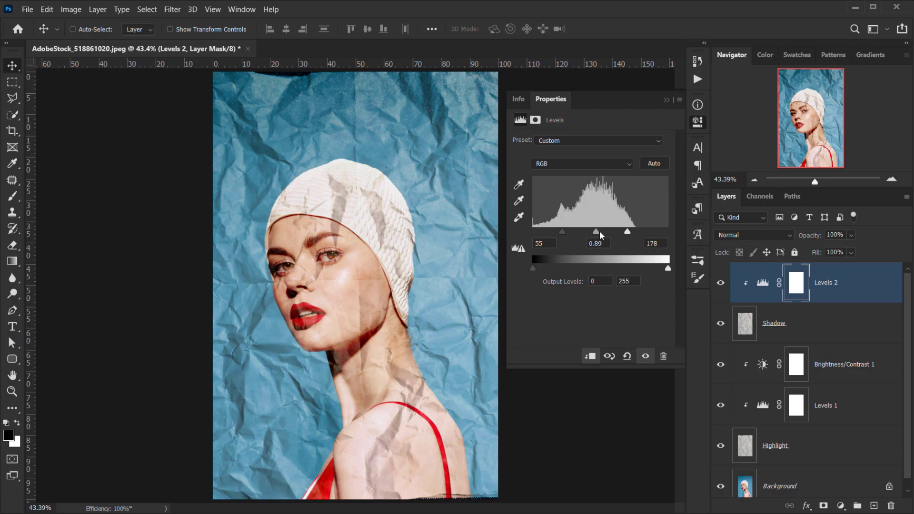
# Step: Settle the Shadow Levels inputs around 86, 1.47 and 178 to soften the dark creases
pyautogui.moveTo(596, 231); pyautogui.dragTo(594, 233)
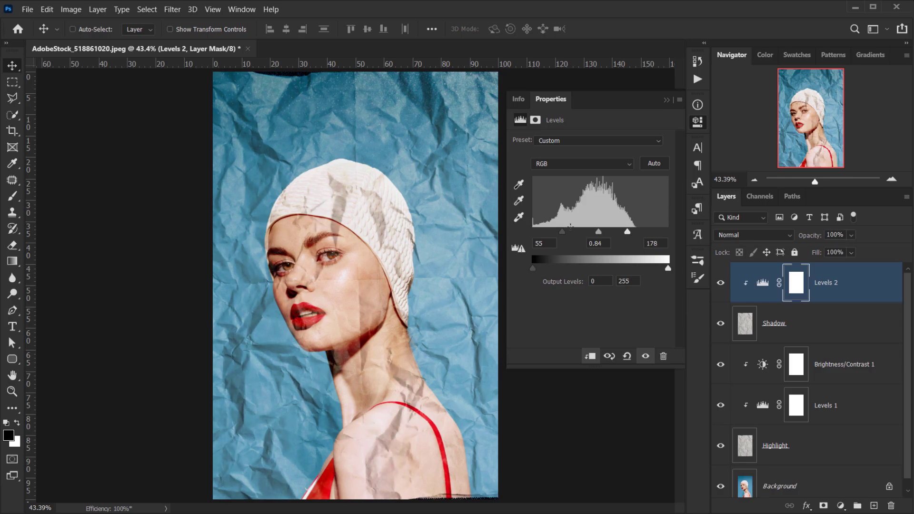
pyautogui.moveTo(561, 231); pyautogui.dragTo(560, 231)
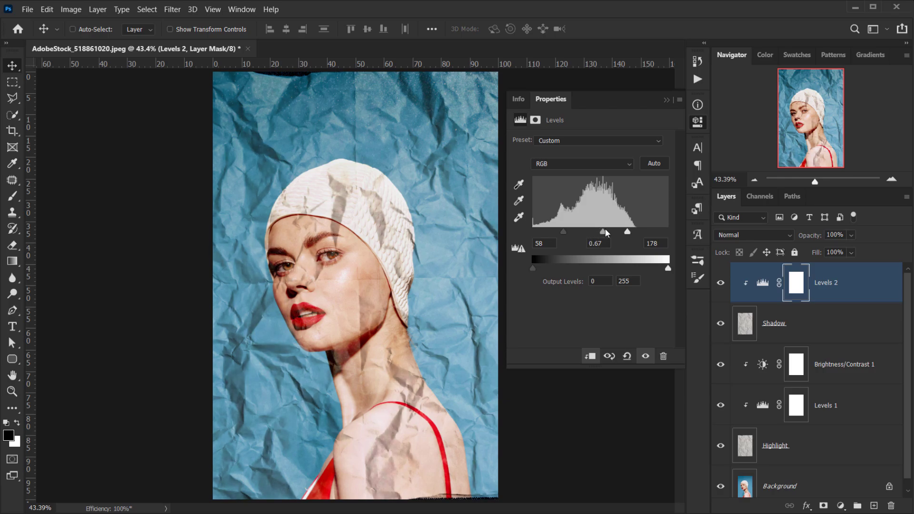
pyautogui.moveTo(603, 231); pyautogui.dragTo(615, 231)
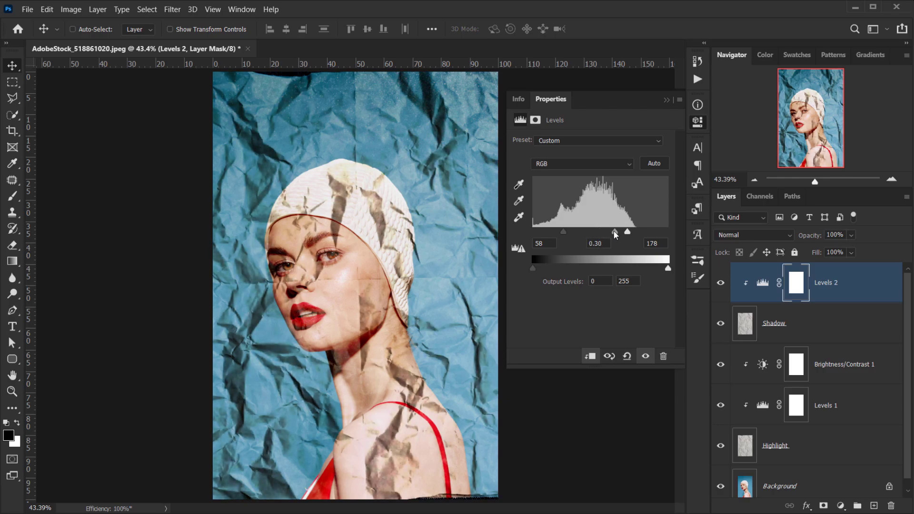
pyautogui.moveTo(615, 231); pyautogui.dragTo(587, 231)
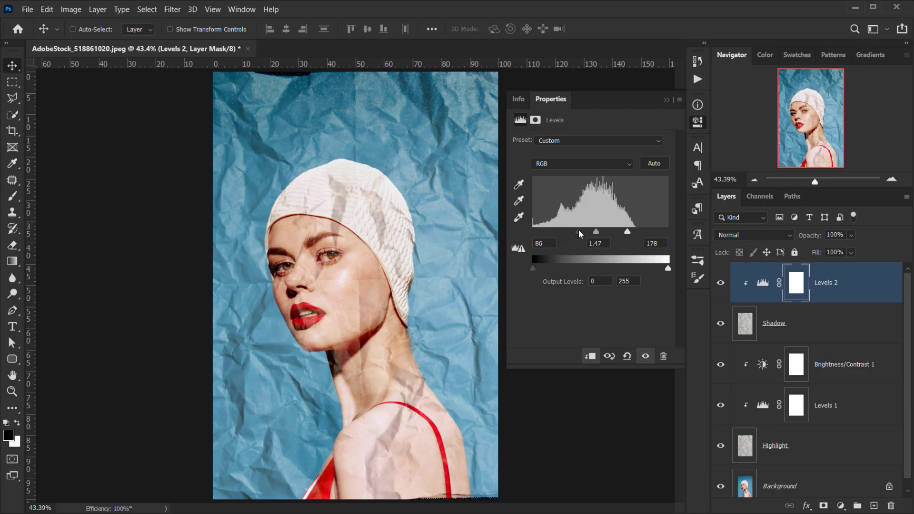
pyautogui.moveTo(627, 232); pyautogui.dragTo(620, 232)
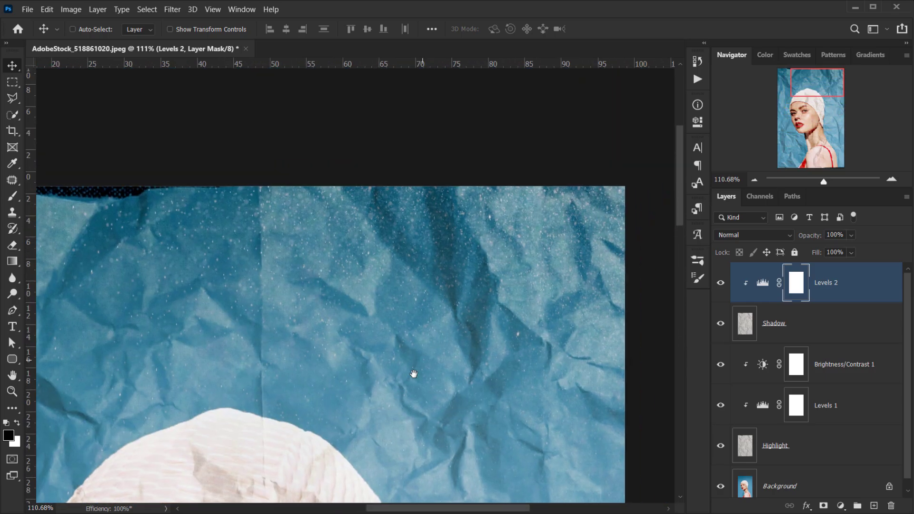
pyautogui.moveTo(414, 373); pyautogui.dragTo(414, 285)
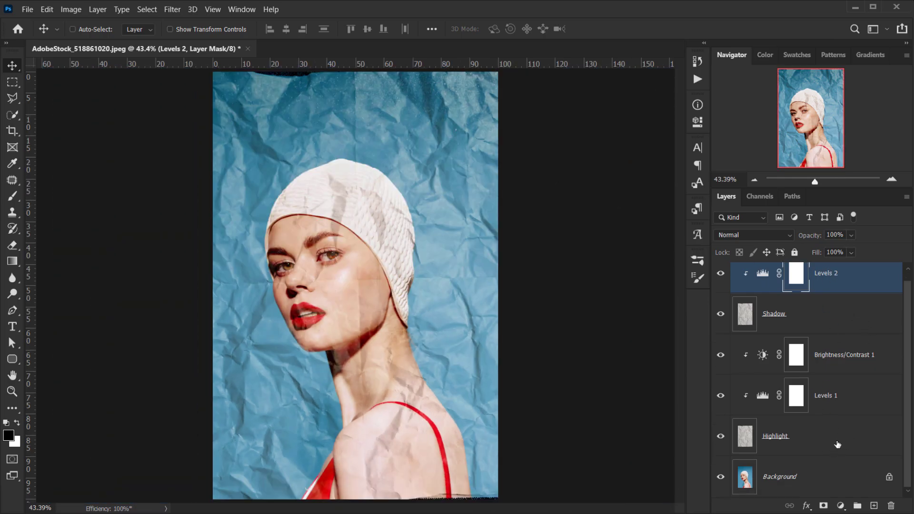
# Step: Group the texture and adjustment layers into a folder named Texture, then select Background
pyautogui.click(775, 436)
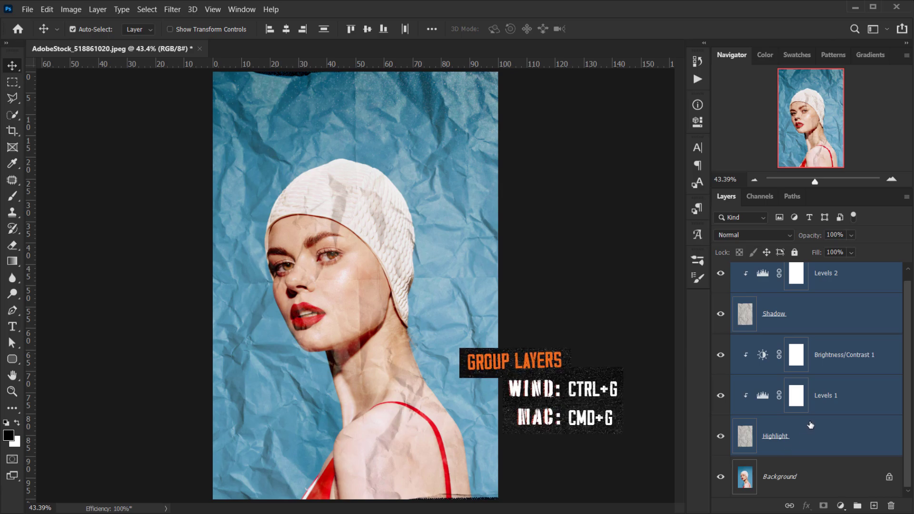
pyautogui.press('ctrl+g')
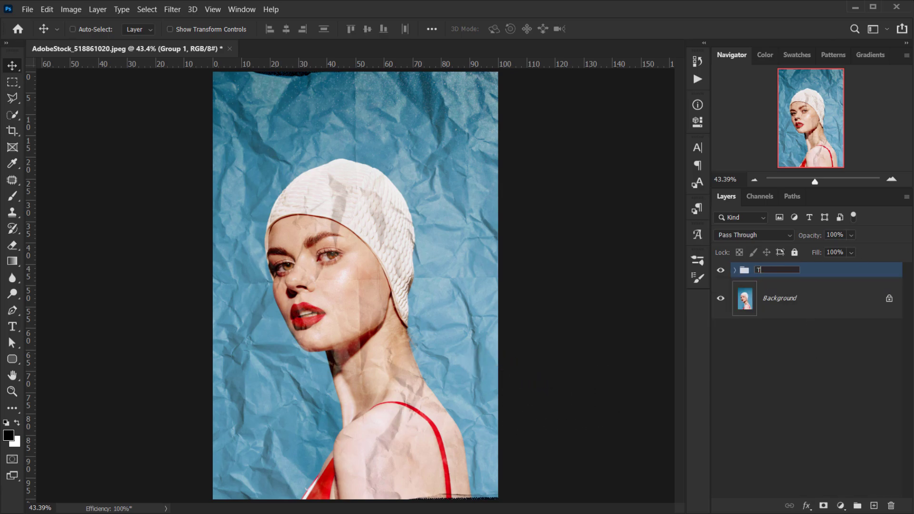
pyautogui.write('Texture')
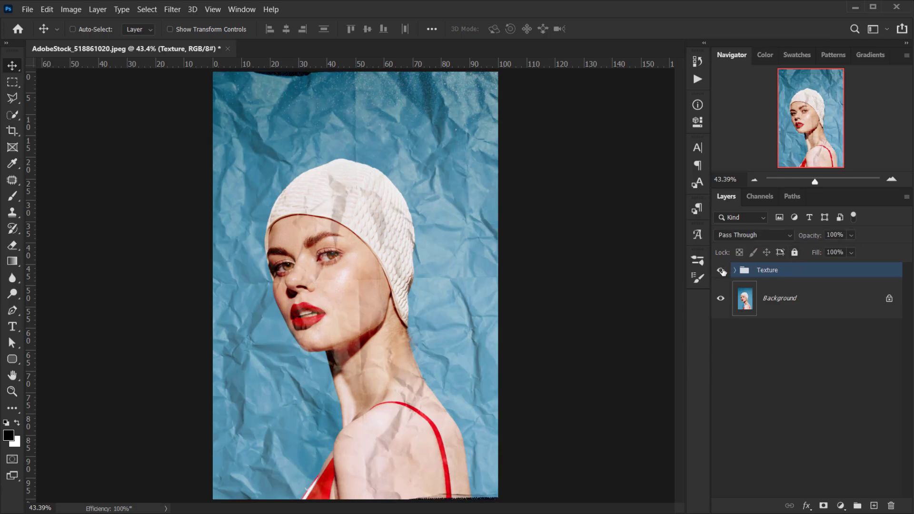
pyautogui.click(779, 298)
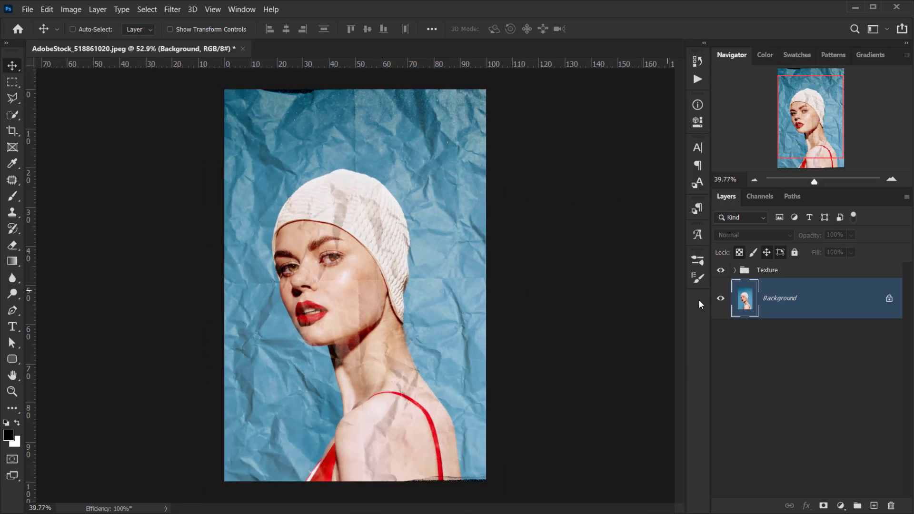
# Step: Add a white Anton text layer reading Power at size 420 above the portrait background
pyautogui.click(11, 327)
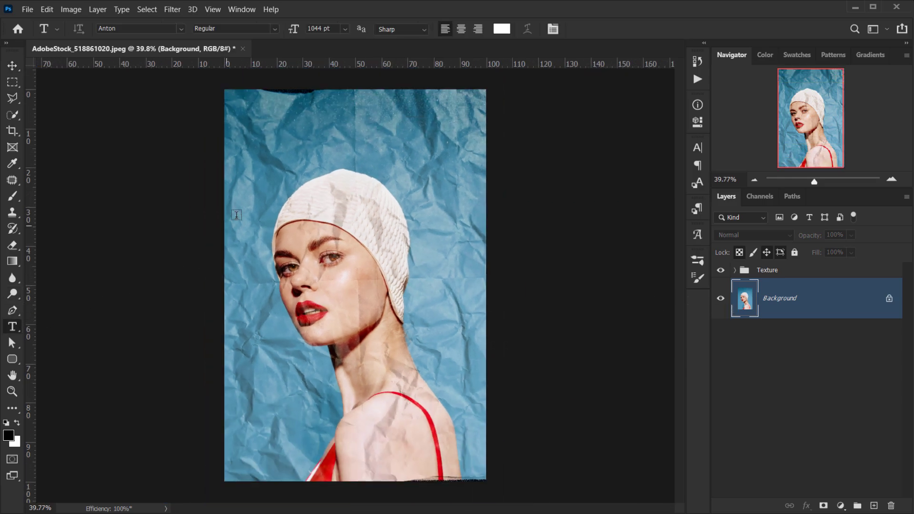
pyautogui.click(330, 364)
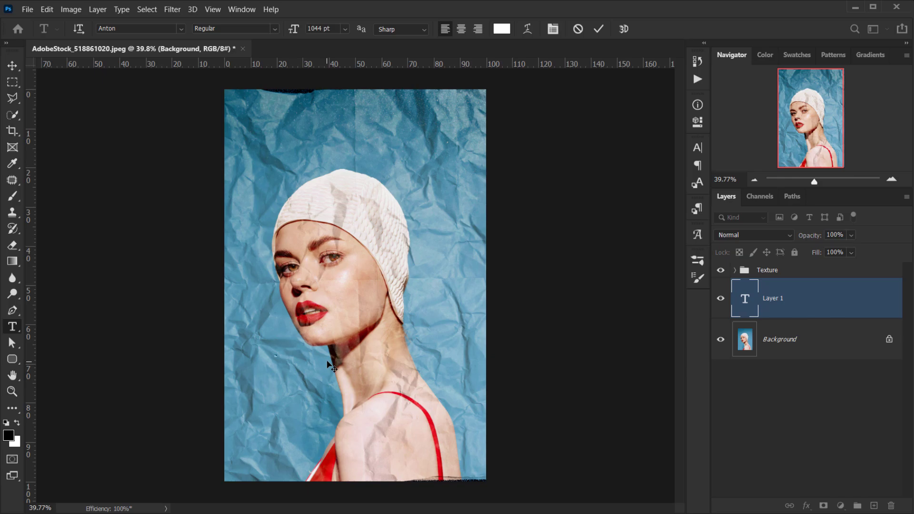
pyautogui.moveTo(441, 294)
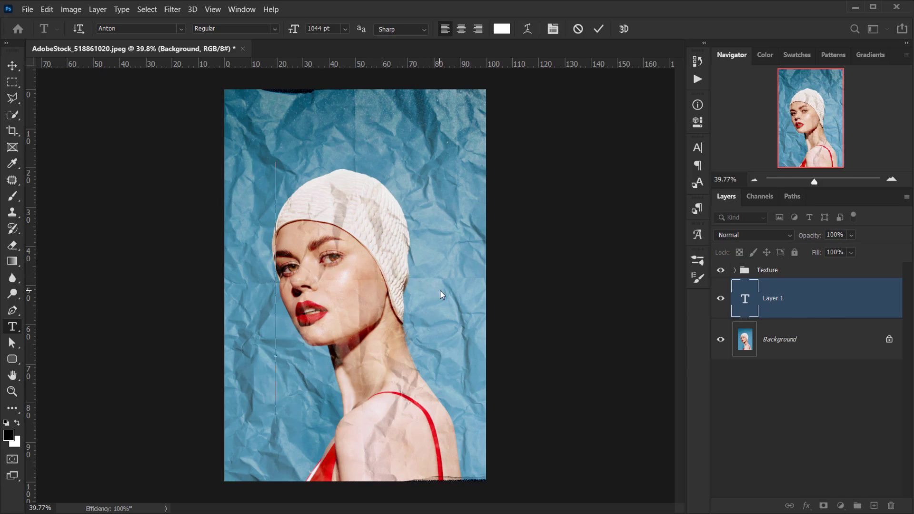
pyautogui.write('PO')
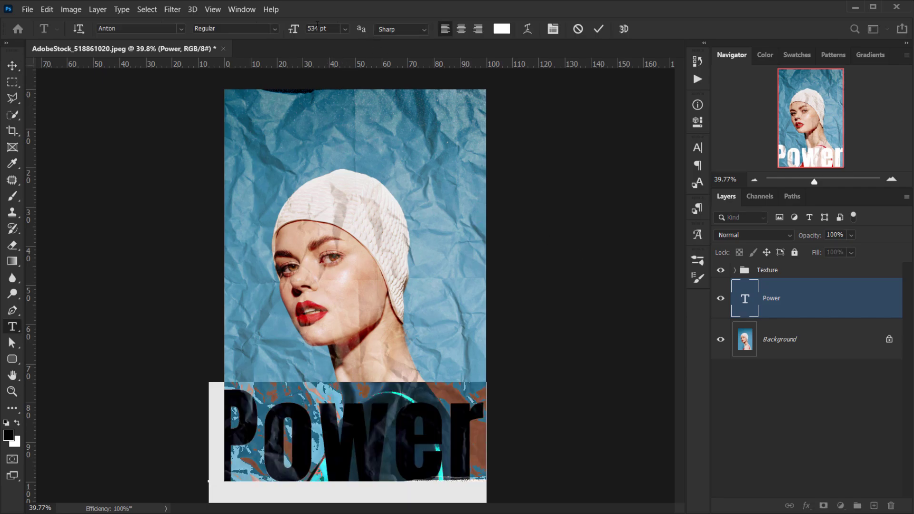
pyautogui.write('420')
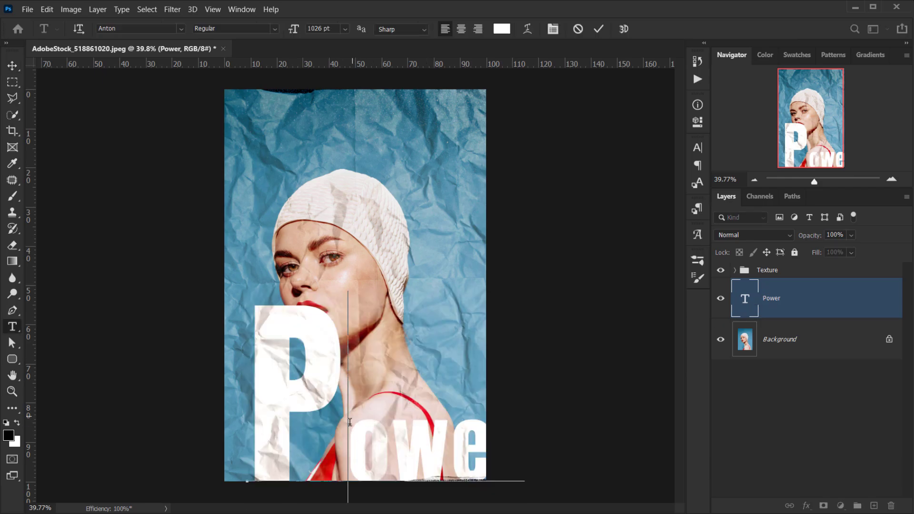
pyautogui.moveTo(524, 370)
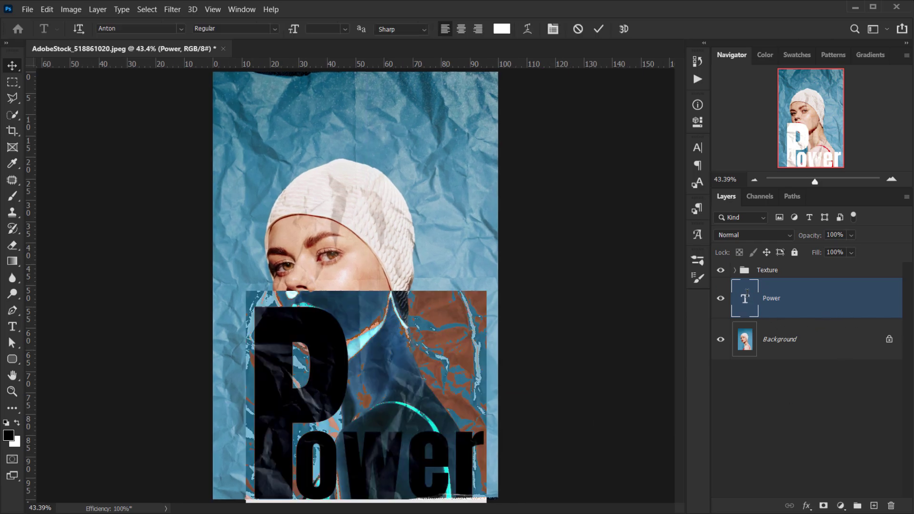
# Step: Change the Power text colour to red via the options bar swatch
pyautogui.click(500, 29)
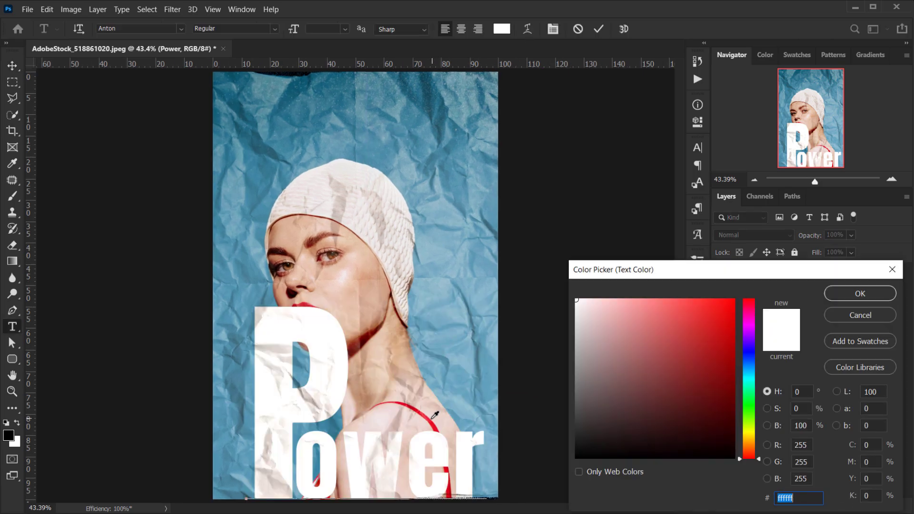
pyautogui.click(719, 314)
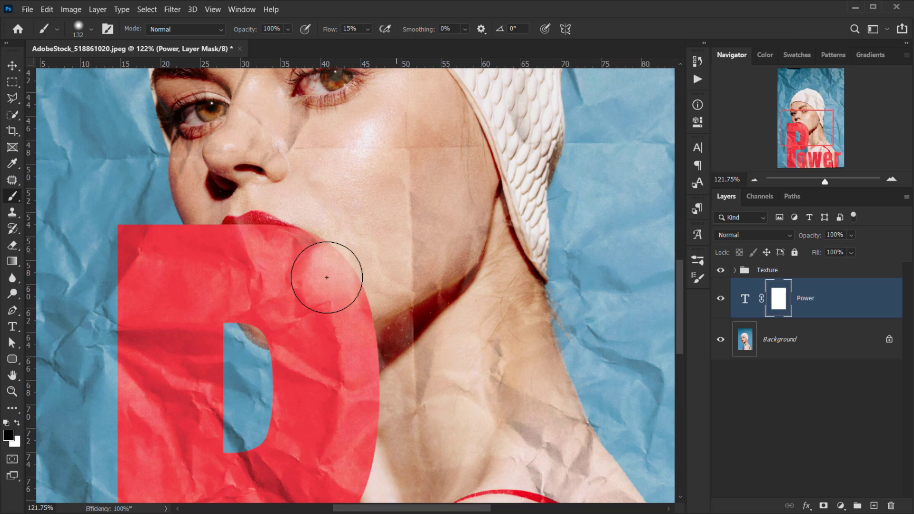
# Step: Paint black on the Power layer mask over the lips and chin so they show through the P
pyautogui.moveTo(327, 278); pyautogui.dragTo(253, 231)
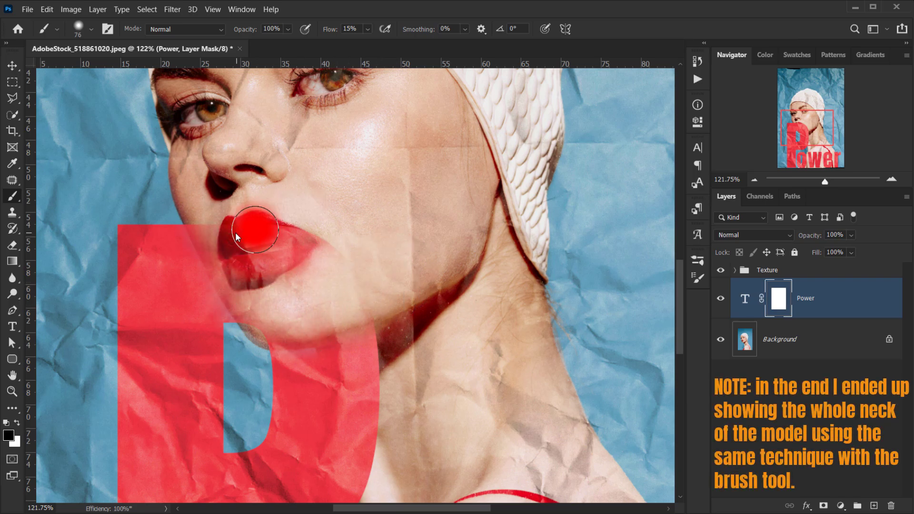
pyautogui.moveTo(253, 228); pyautogui.dragTo(390, 302)
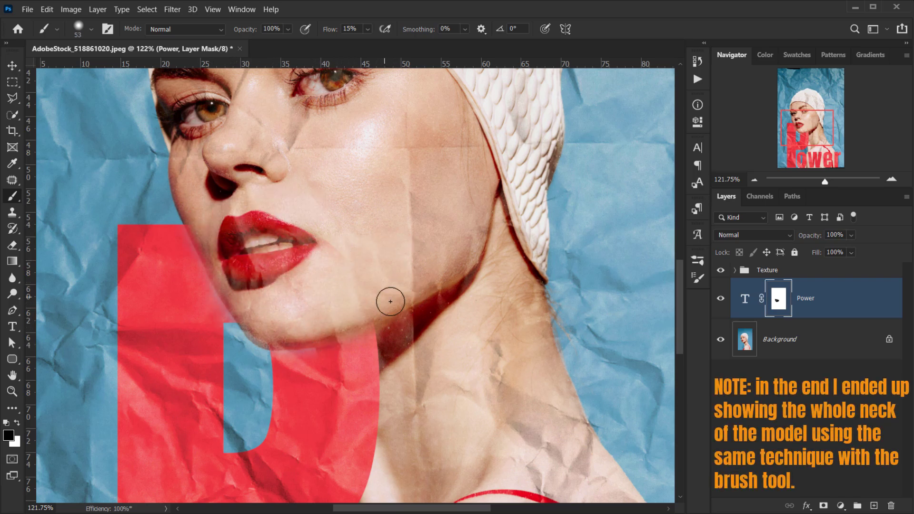